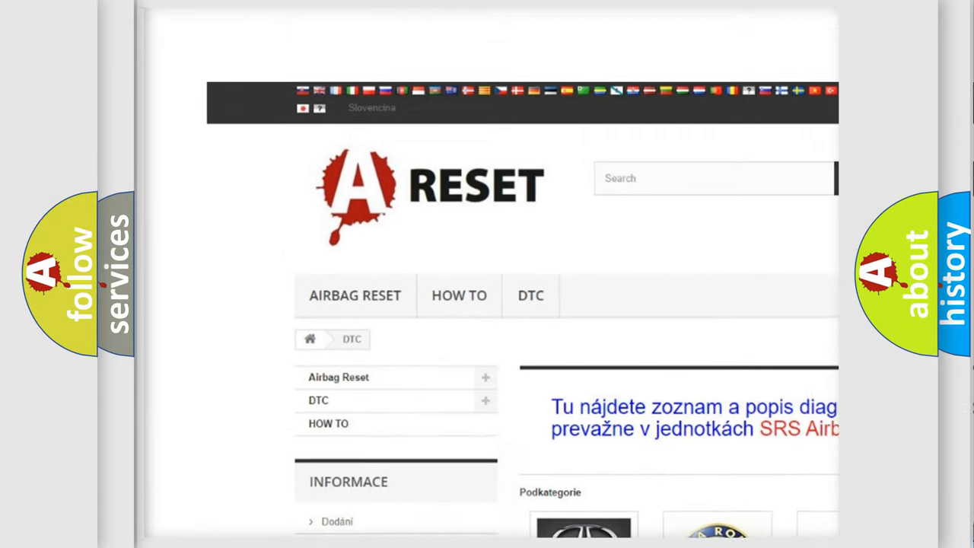
# - Reach the ALFA ROMEO DTC tile and browse its B-, C- and P-series trouble codes
pyautogui.scroll(-3)
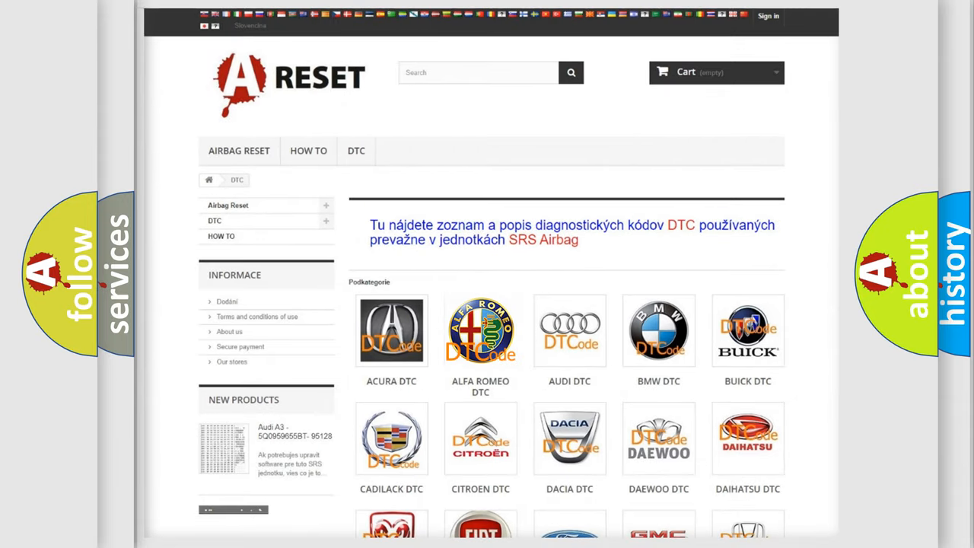
pyautogui.click(481, 332)
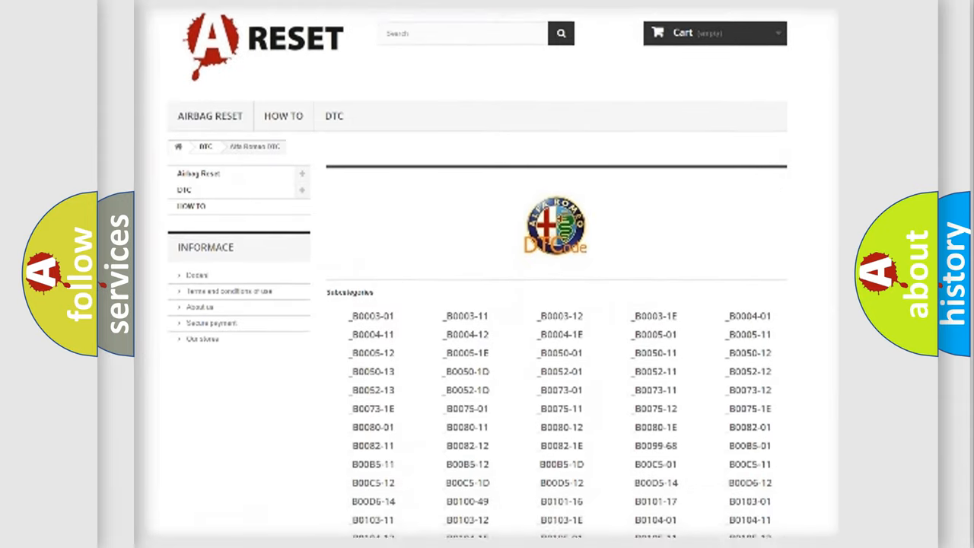
pyautogui.scroll(-3)
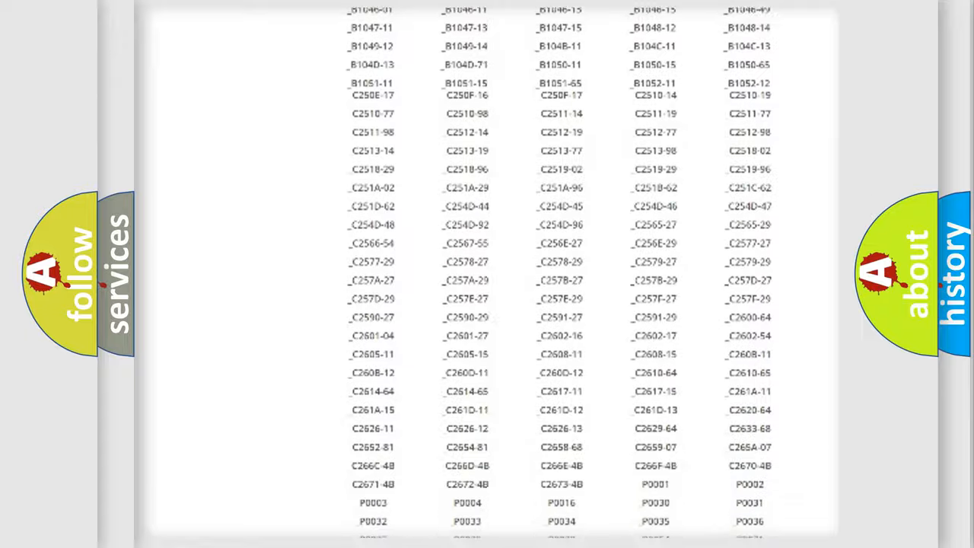
pyautogui.scroll(3)
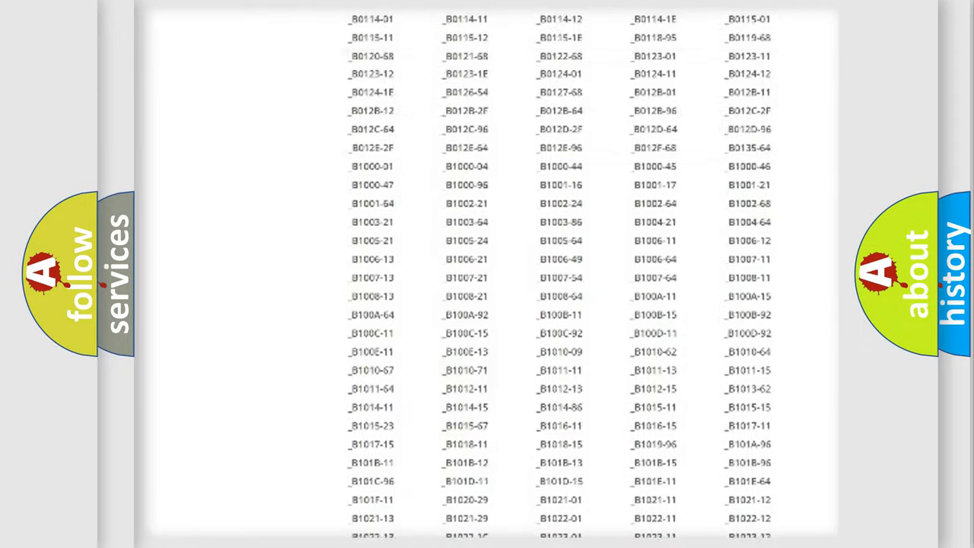